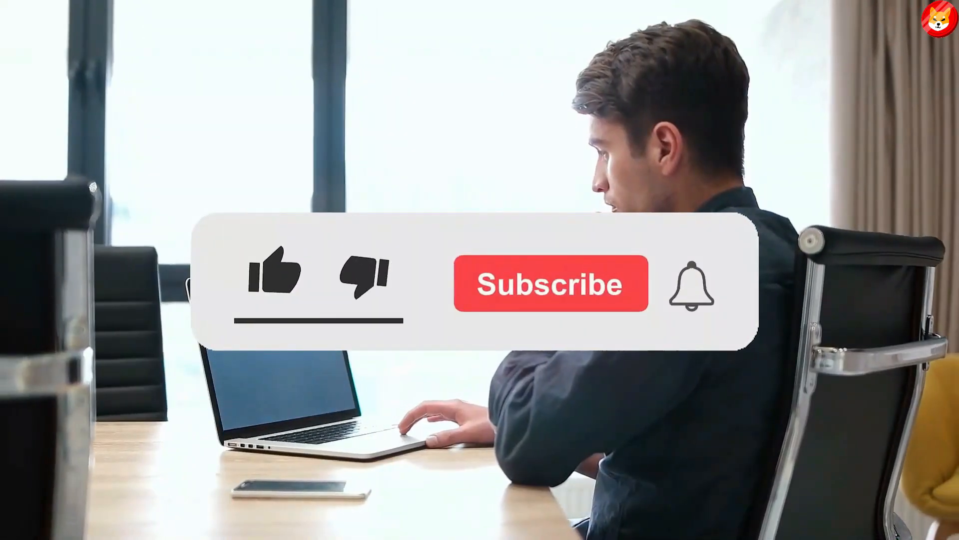
{"action": "left_click", "coordinate": [275, 273]}
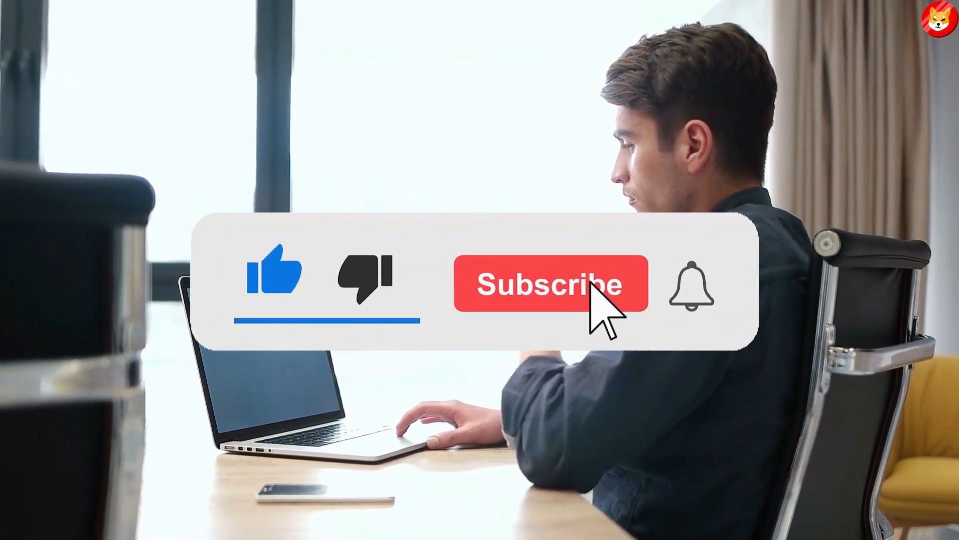
{"action": "left_click", "coordinate": [551, 284]}
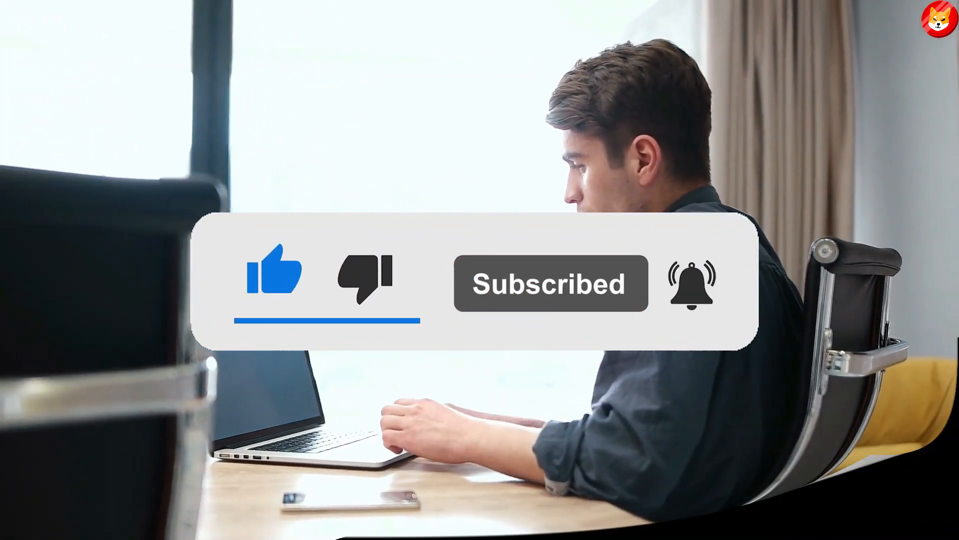